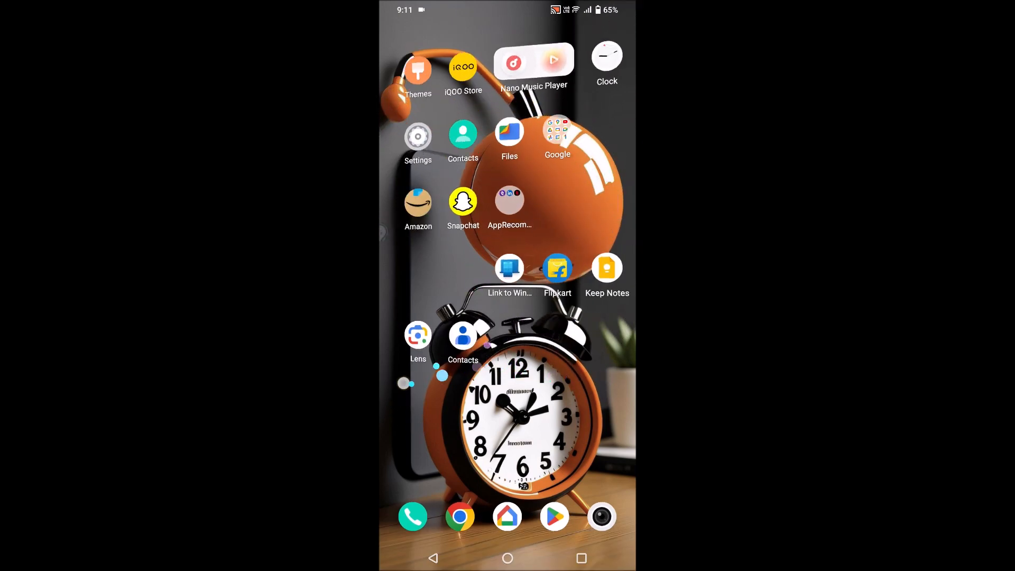
Browse the app drawer and Google folder, then enter home-screen edit mode.
{"action": "scroll", "scroll_direction": "left", "scroll_amount": 3}
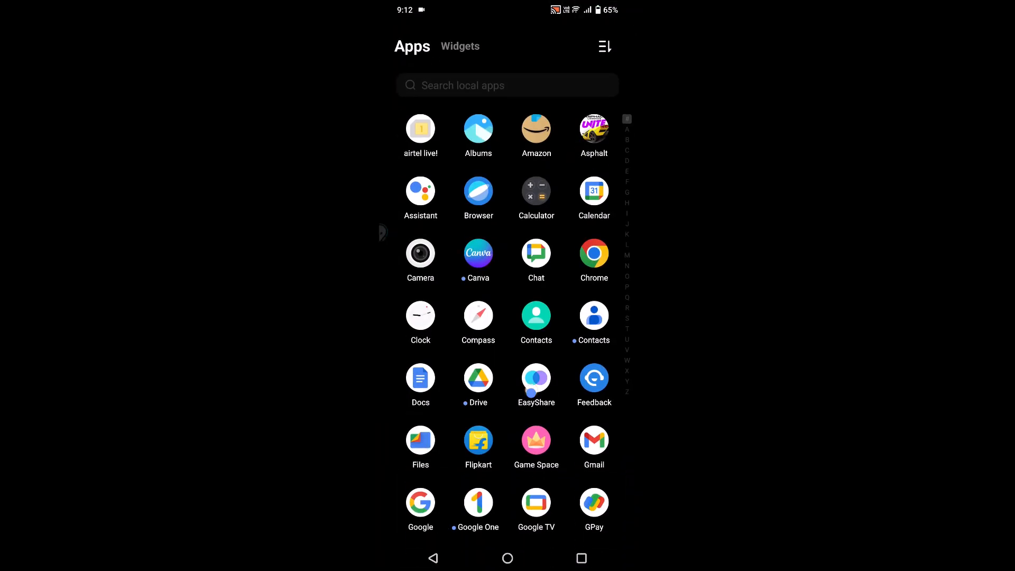
{"action": "scroll", "scroll_direction": "down", "scroll_amount": 3}
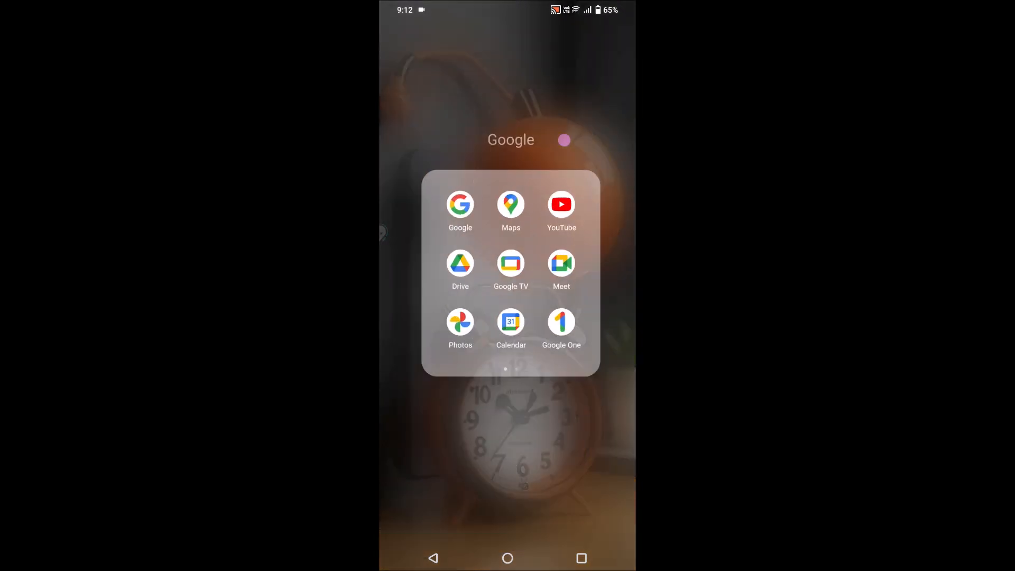
{"action": "scroll", "scroll_direction": "left", "scroll_amount": 3}
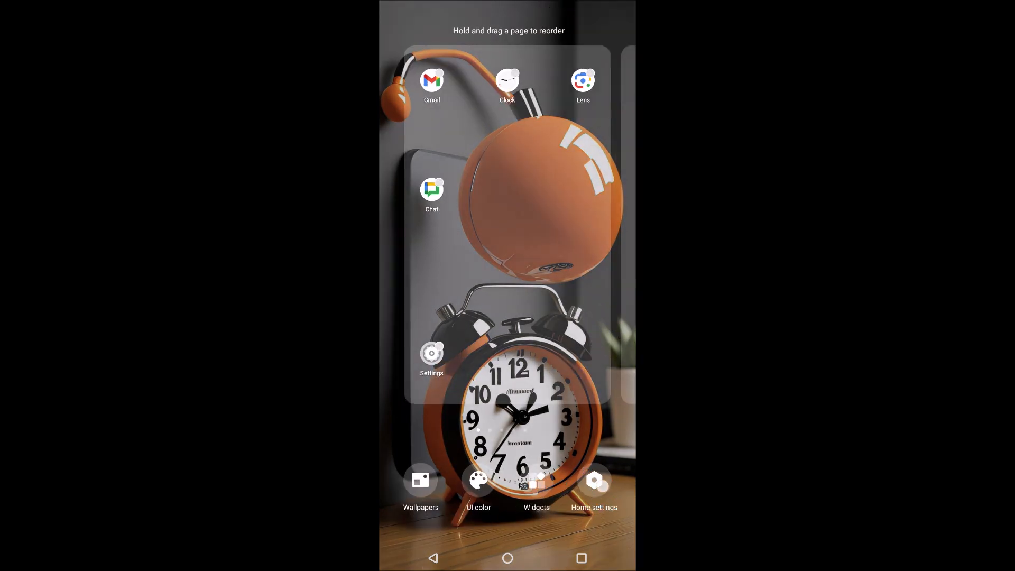
Switch on 'Add icon to home screen' in the launcher's Home settings.
{"action": "left_click", "coordinate": [593, 485]}
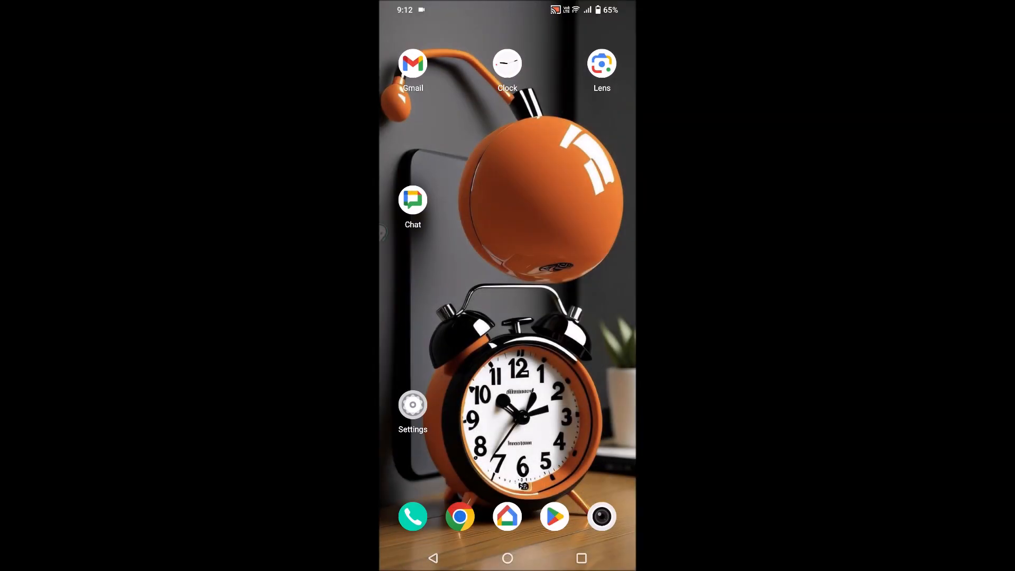
{"action": "left_click", "coordinate": [412, 403]}
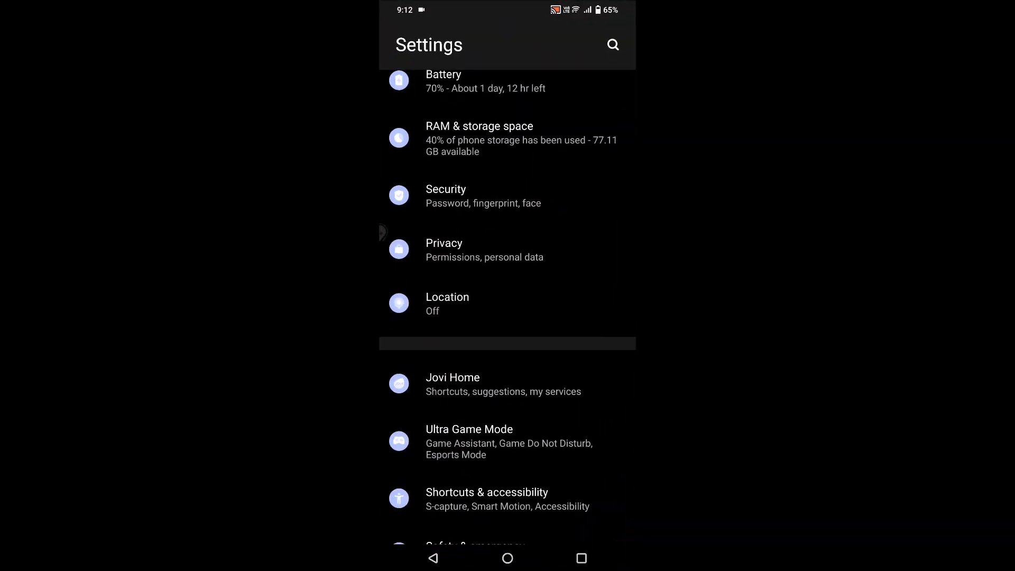
{"action": "scroll", "scroll_direction": "down", "scroll_amount": 3}
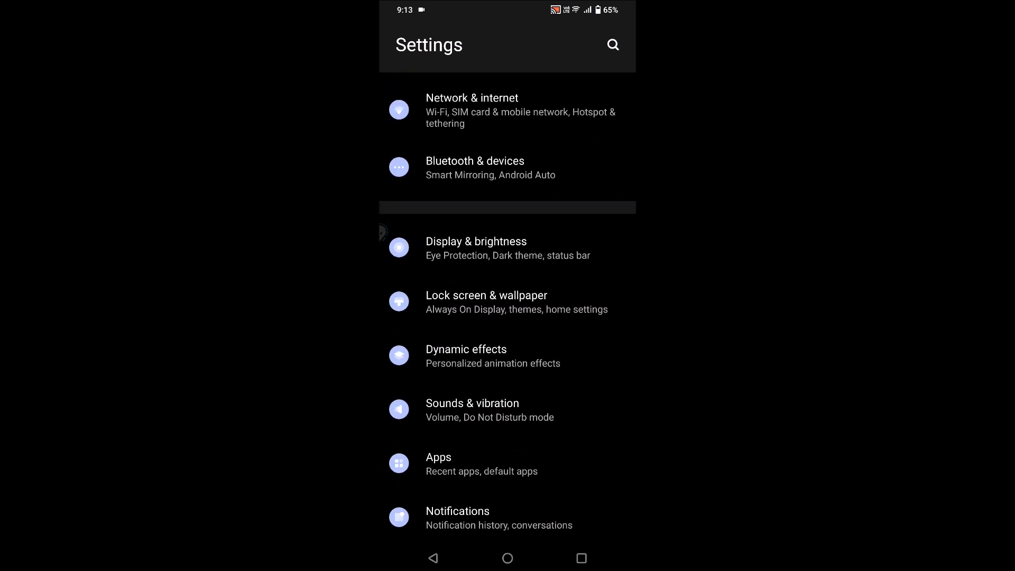
{"action": "left_click", "coordinate": [506, 306]}
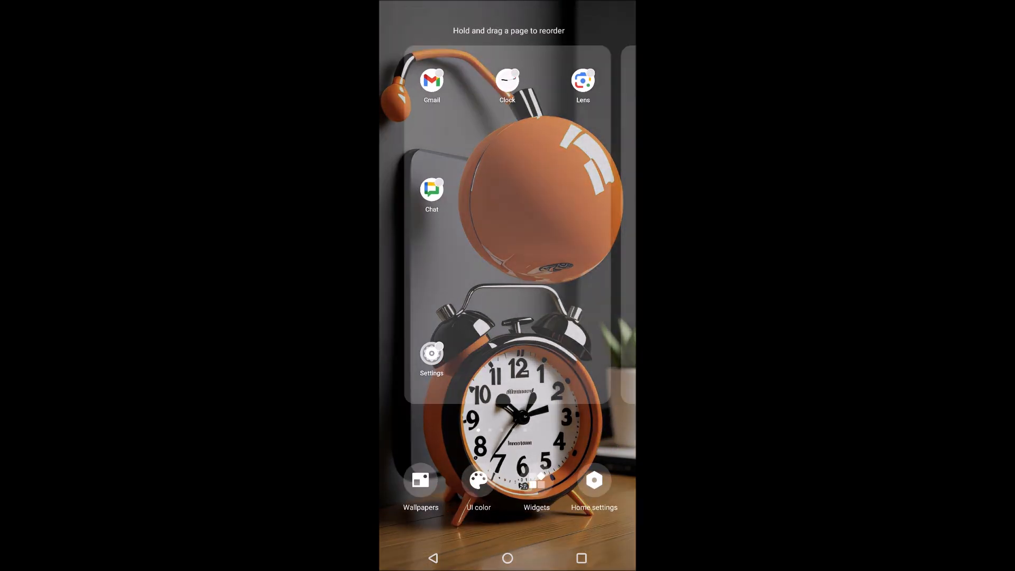
{"action": "left_click", "coordinate": [593, 488]}
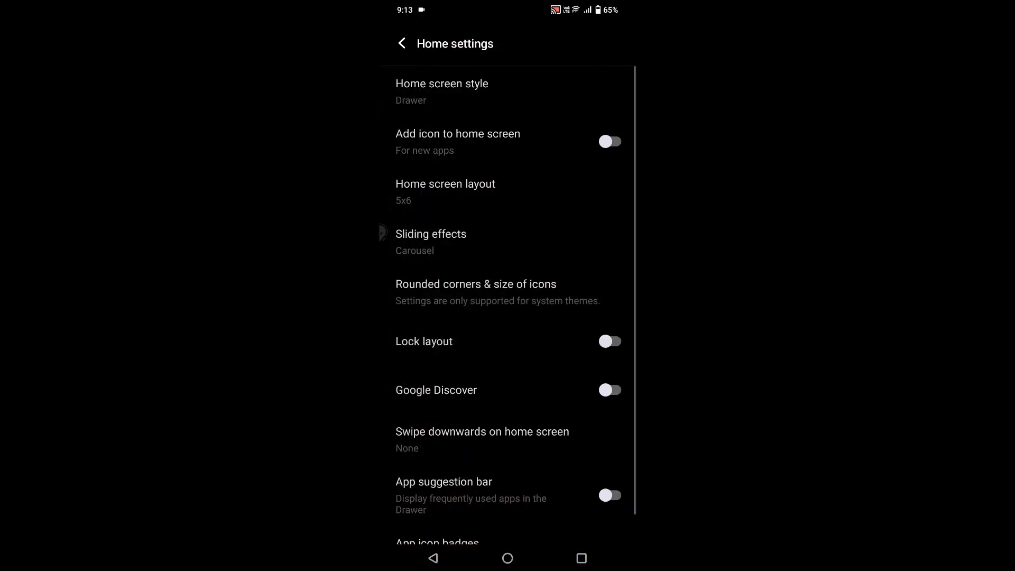
{"action": "left_click", "coordinate": [609, 141]}
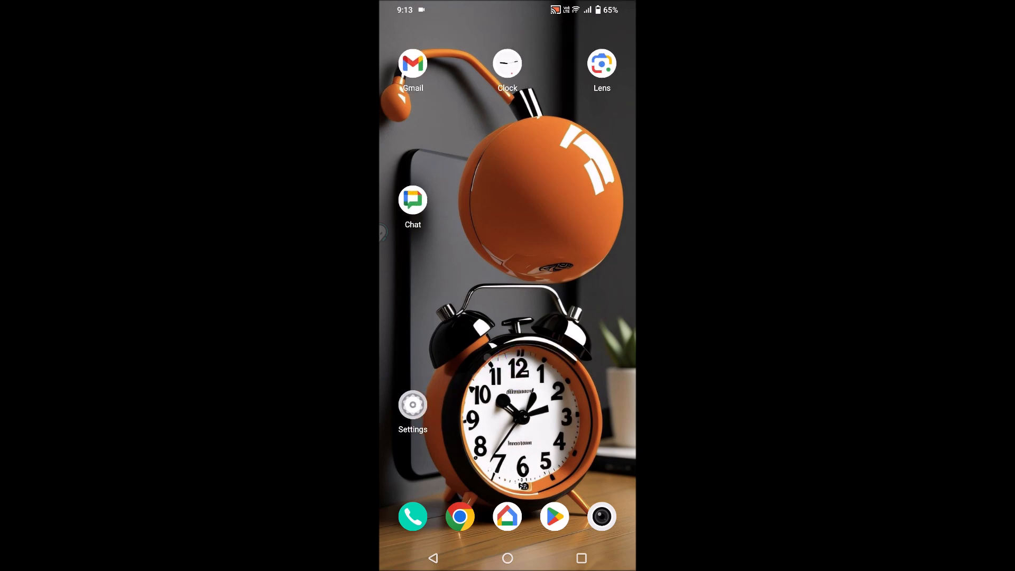
Install Where is my Train from Play Store and see its icon land on the home screen.
{"action": "left_click", "coordinate": [553, 516]}
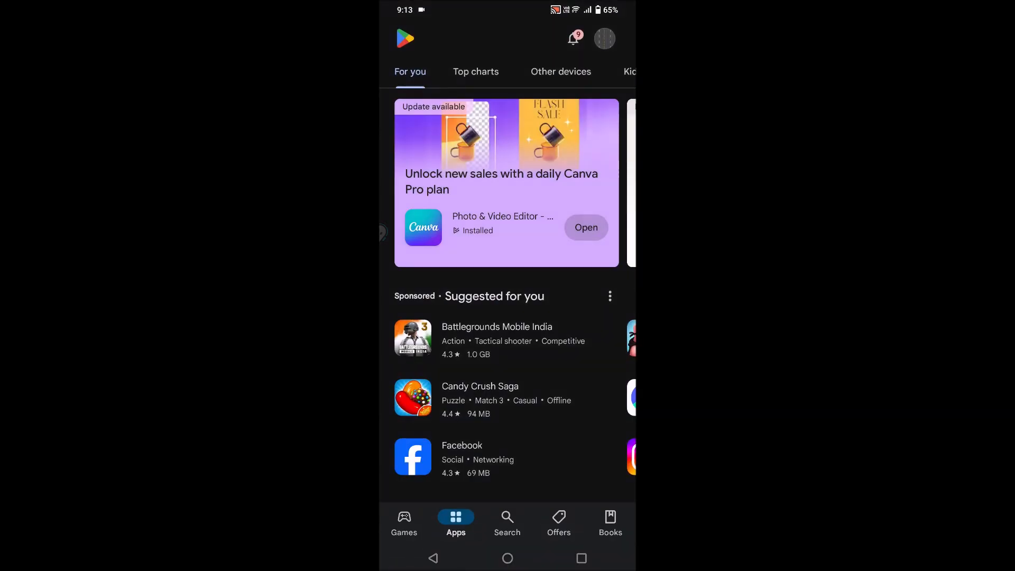
{"action": "scroll", "scroll_direction": "down", "scroll_amount": 3}
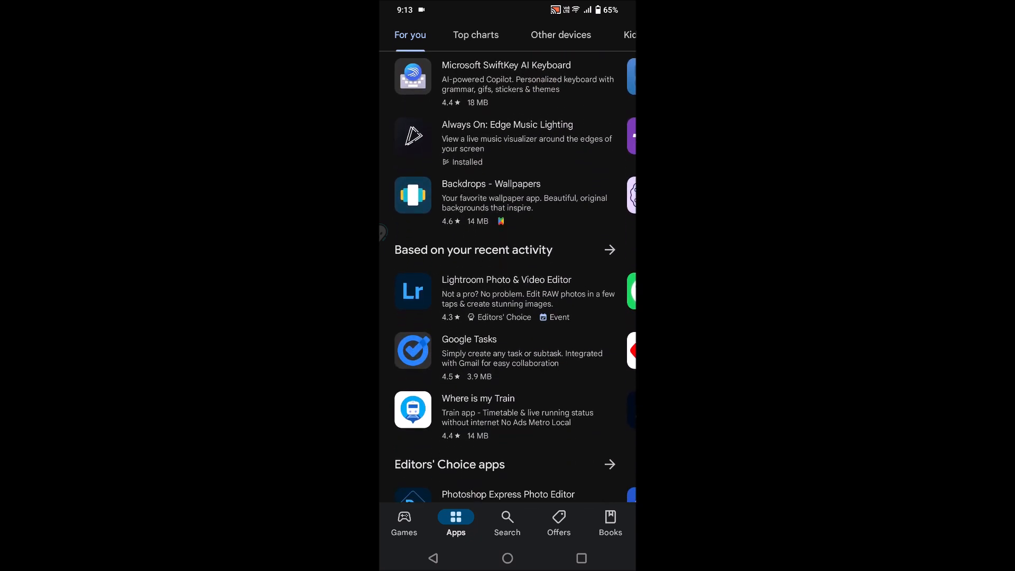
{"action": "left_click", "coordinate": [478, 417]}
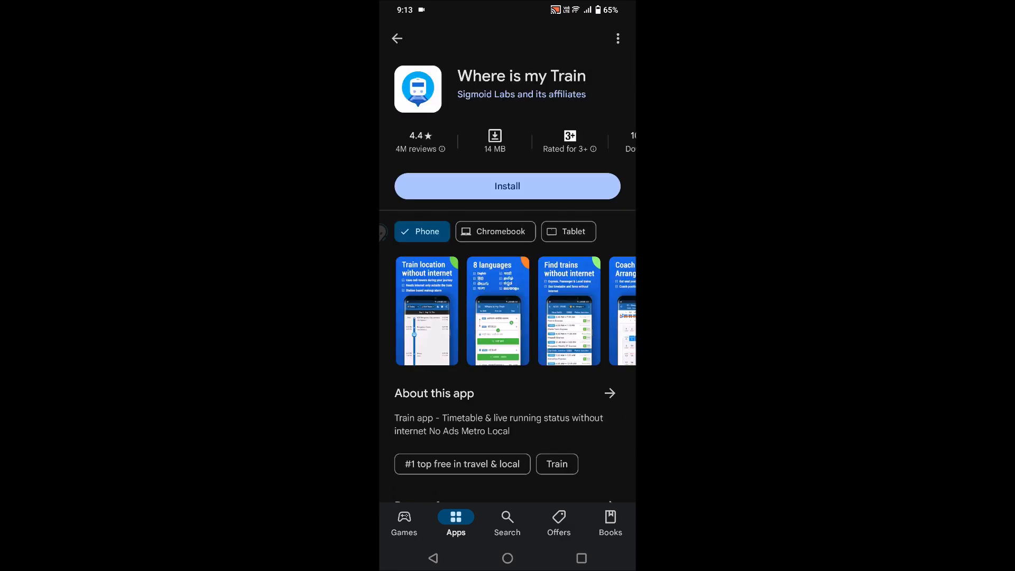
{"action": "left_click", "coordinate": [506, 557]}
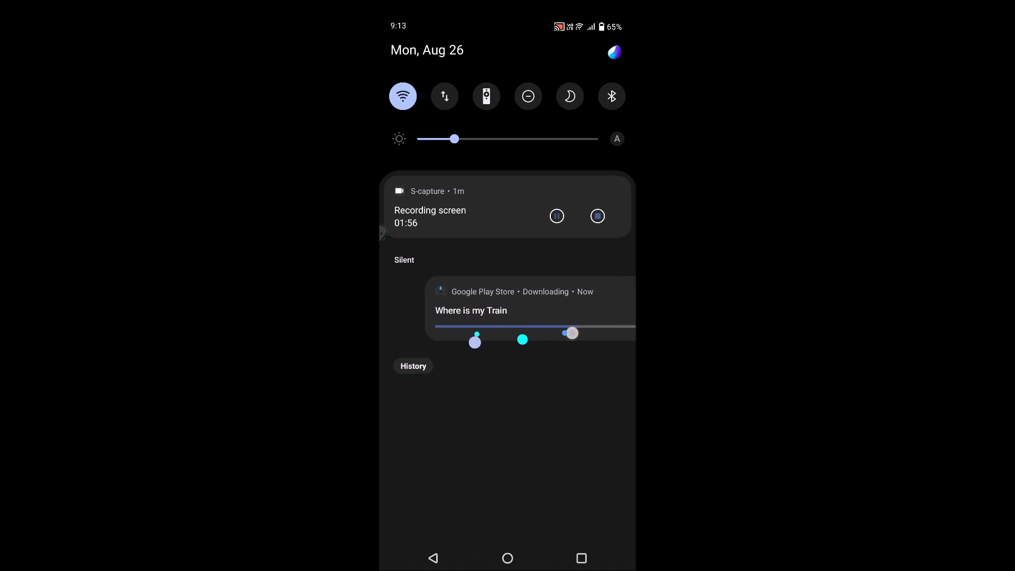
{"action": "left_click", "coordinate": [506, 557]}
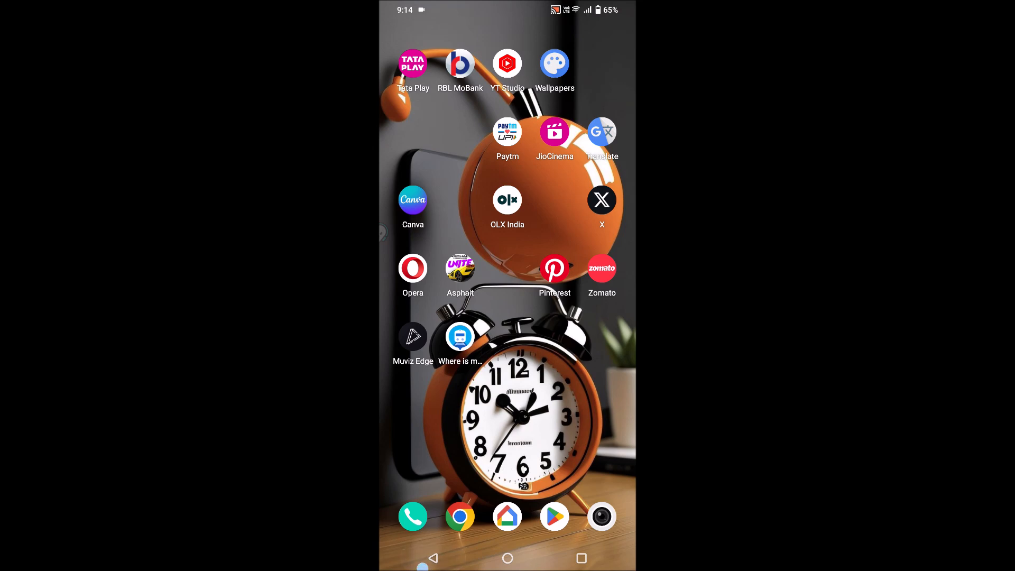
{"action": "scroll", "scroll_direction": "down", "scroll_amount": 3}
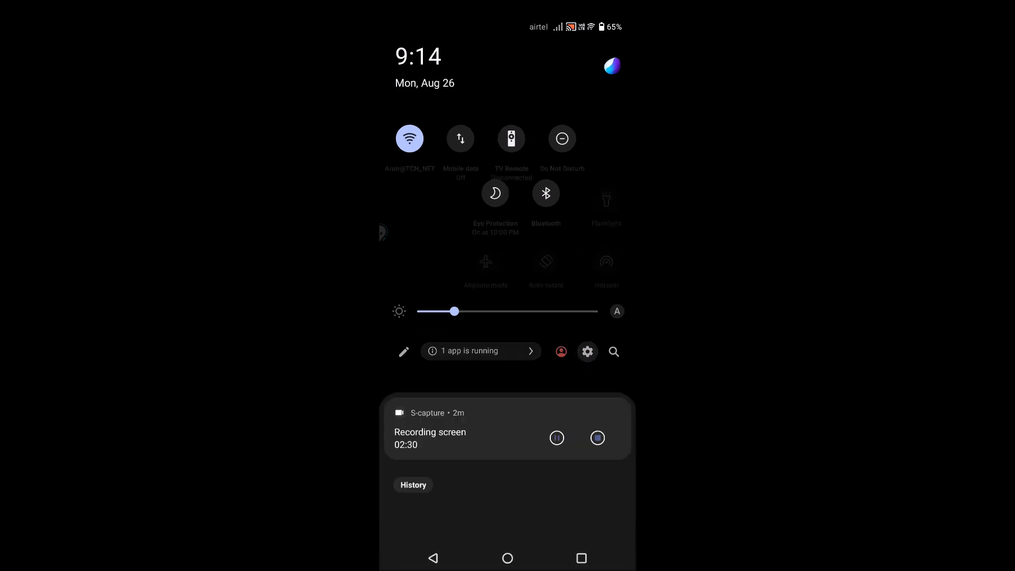
Reach the App hiding page under Privacy in Settings.
{"action": "left_click", "coordinate": [587, 351]}
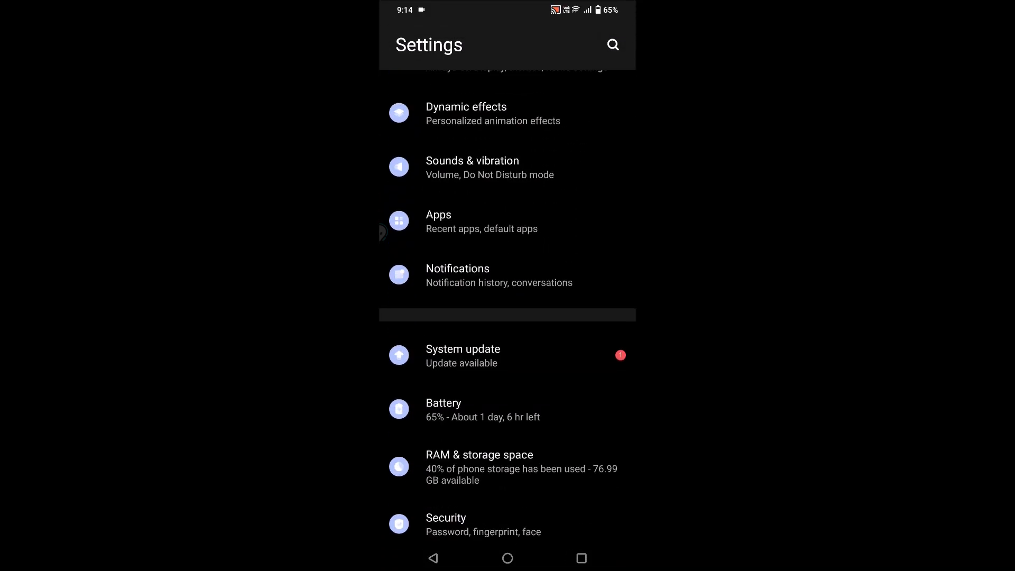
{"action": "scroll", "scroll_direction": "down", "scroll_amount": 3}
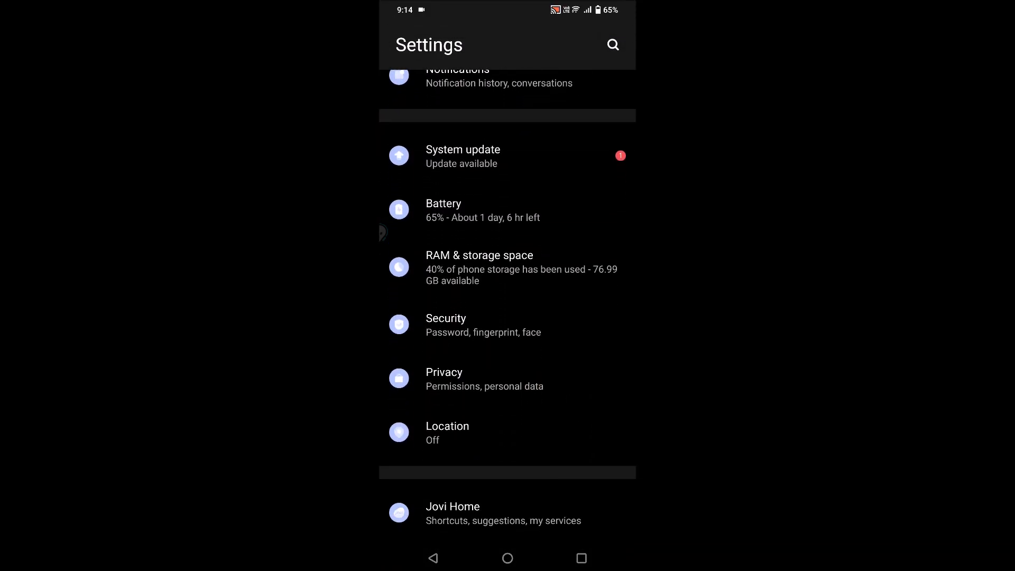
{"action": "left_click", "coordinate": [444, 378]}
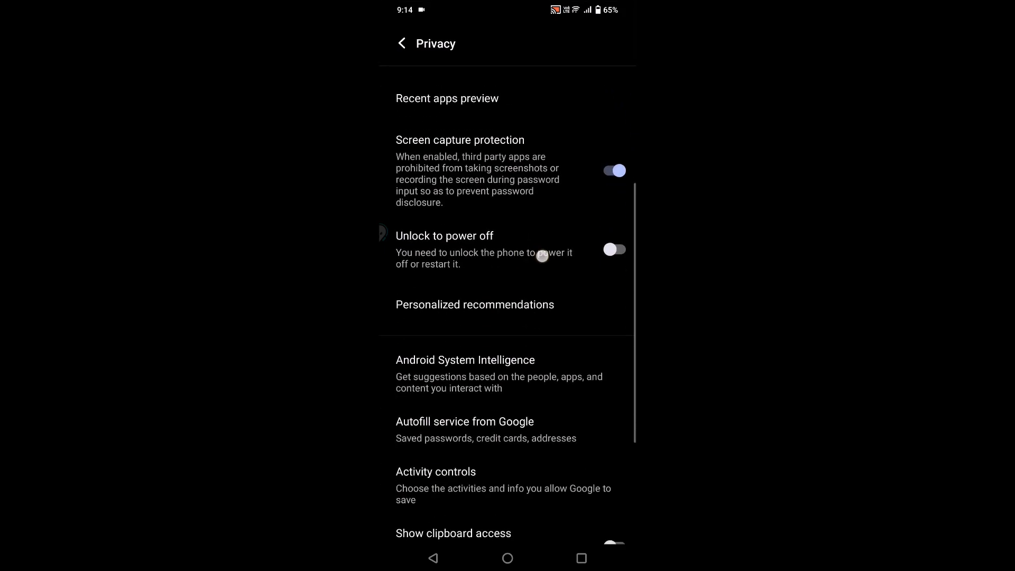
{"action": "scroll", "scroll_direction": "down", "scroll_amount": 3}
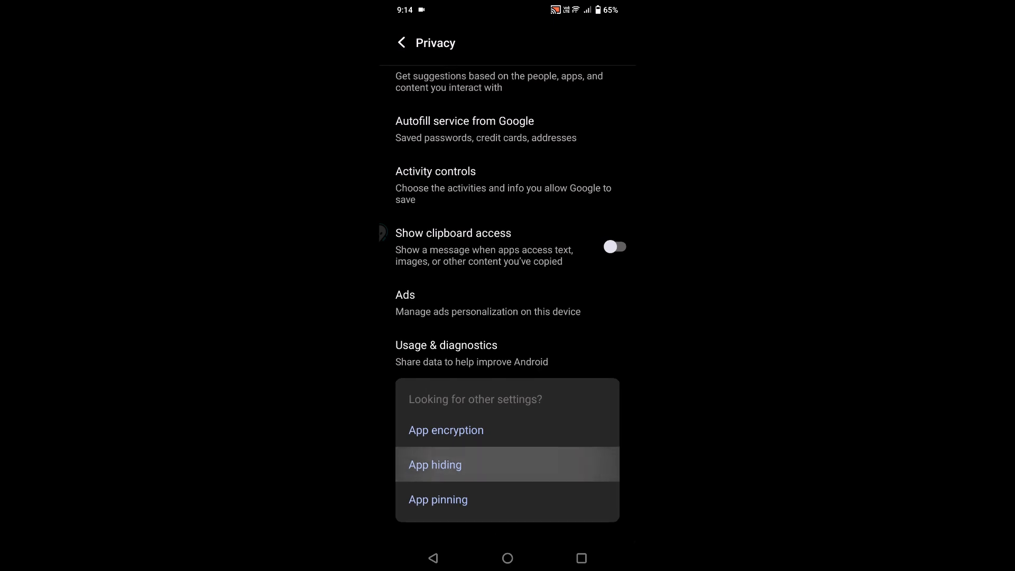
{"action": "left_click", "coordinate": [434, 464]}
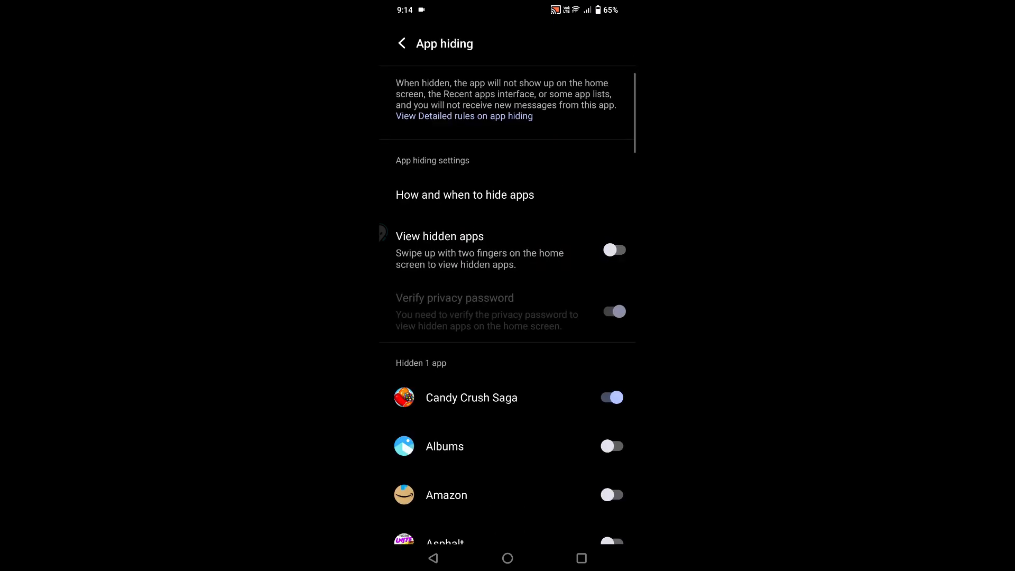
Toggle Albums to hidden and confirm, alongside Candy Crush Saga.
{"action": "scroll", "scroll_direction": "up", "scroll_amount": 3}
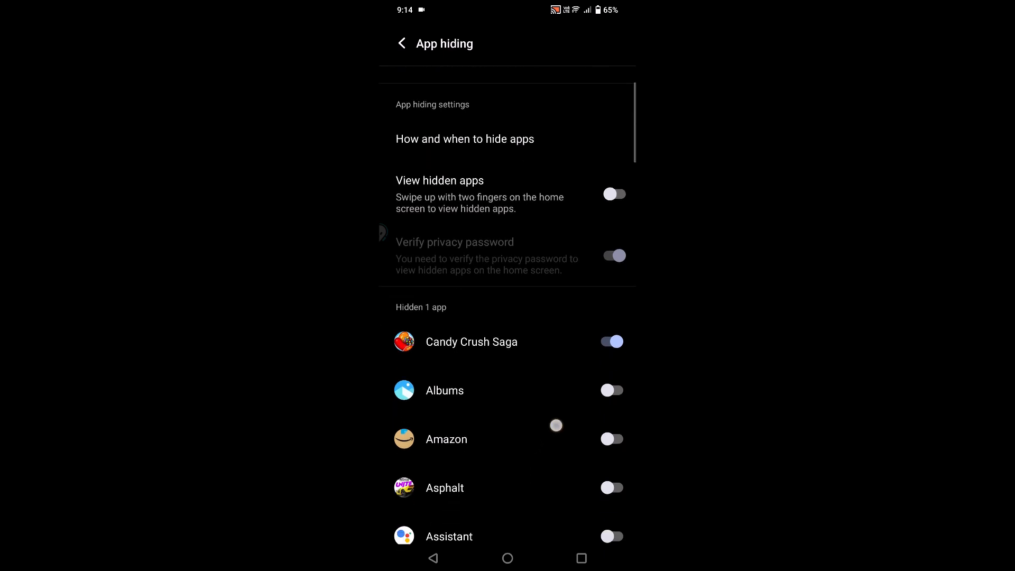
{"action": "scroll", "scroll_direction": "up", "scroll_amount": 3}
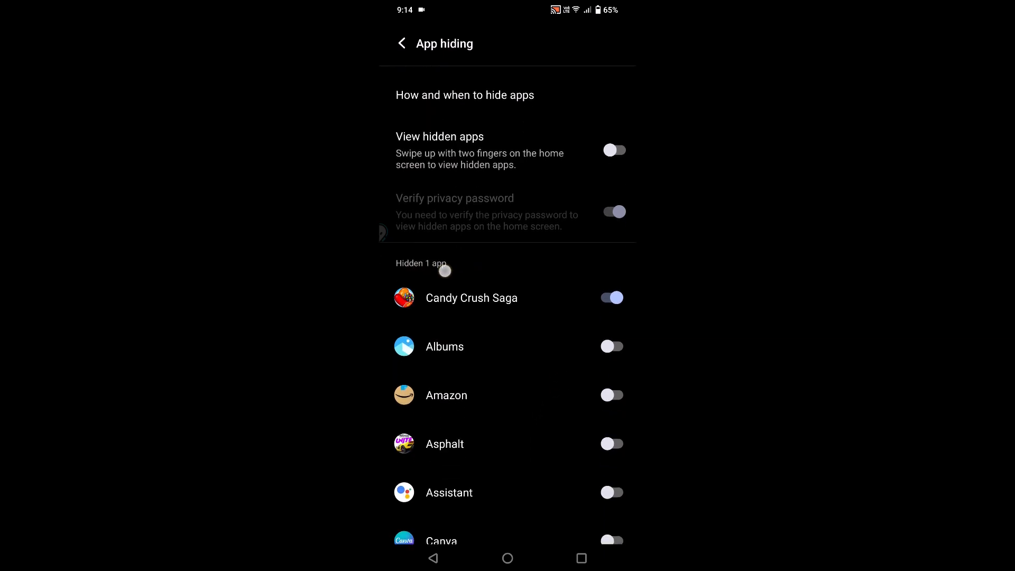
{"action": "left_click", "coordinate": [610, 347]}
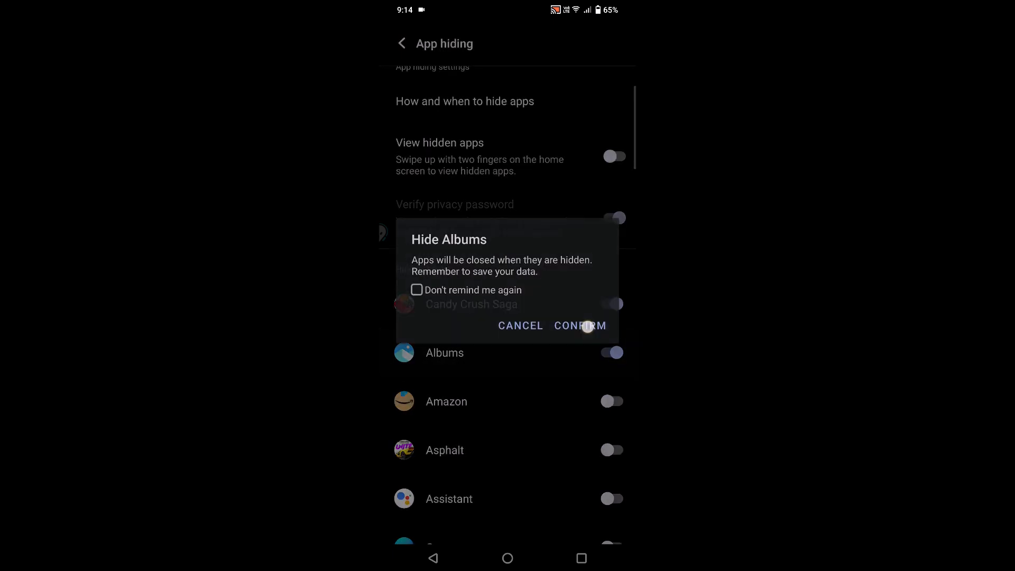
{"action": "left_click", "coordinate": [579, 324]}
{"action": "type", "text": "a"}
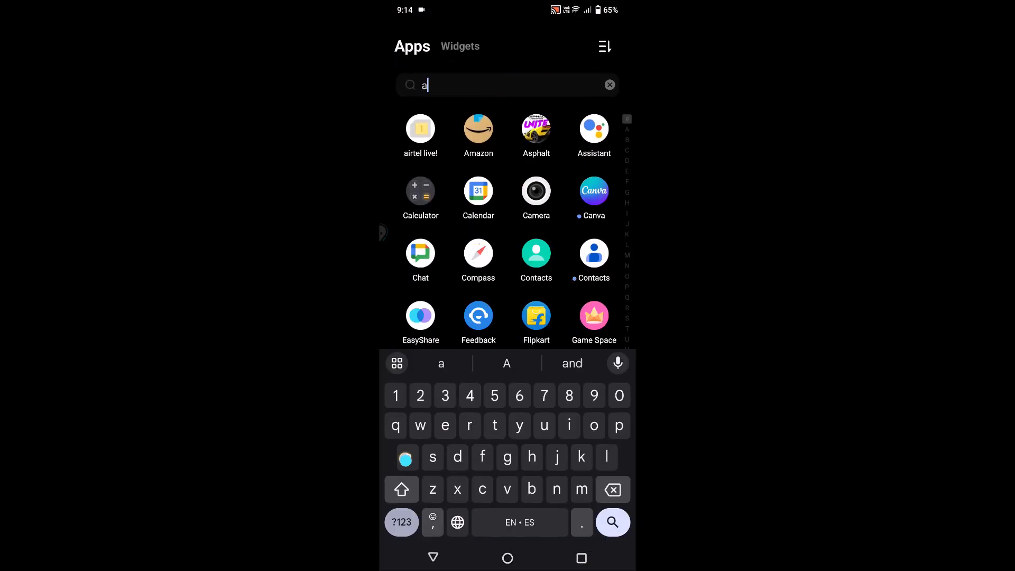
Finish the 'albums' drawer search, then unhide Albums in App hiding.
{"action": "type", "text": "lbums"}
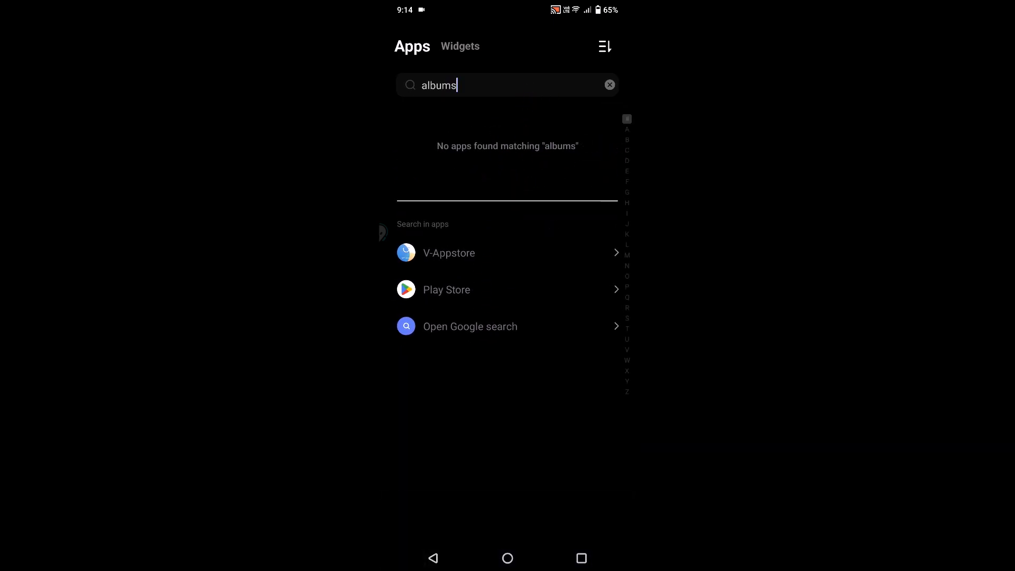
{"action": "left_click", "coordinate": [580, 557]}
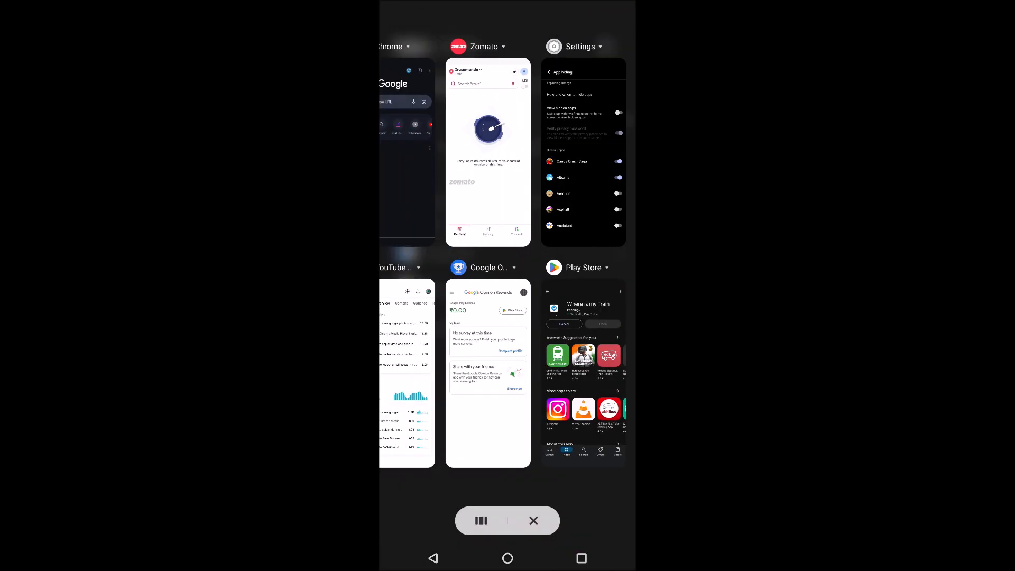
{"action": "left_click", "coordinate": [581, 149]}
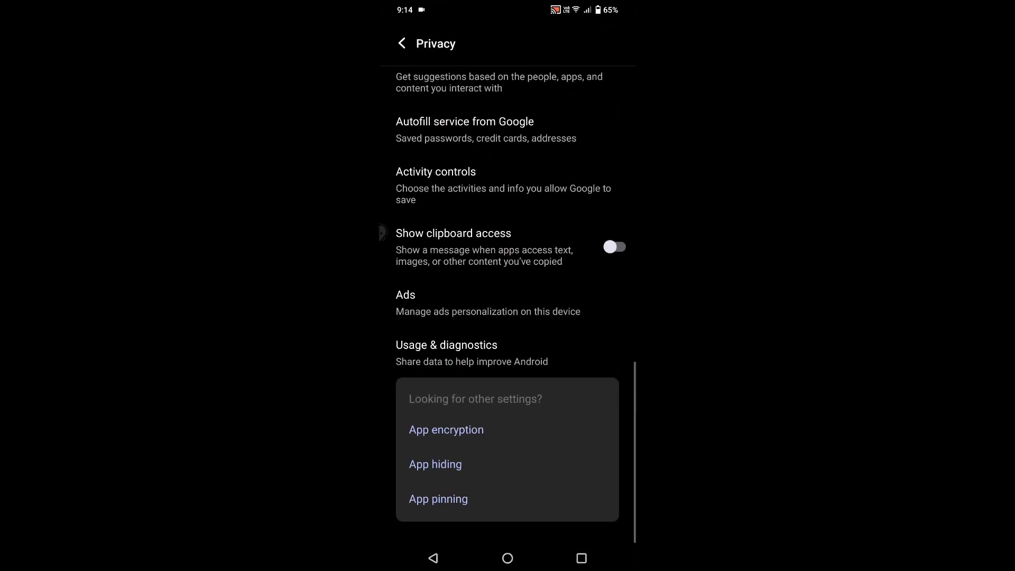
{"action": "left_click", "coordinate": [434, 464]}
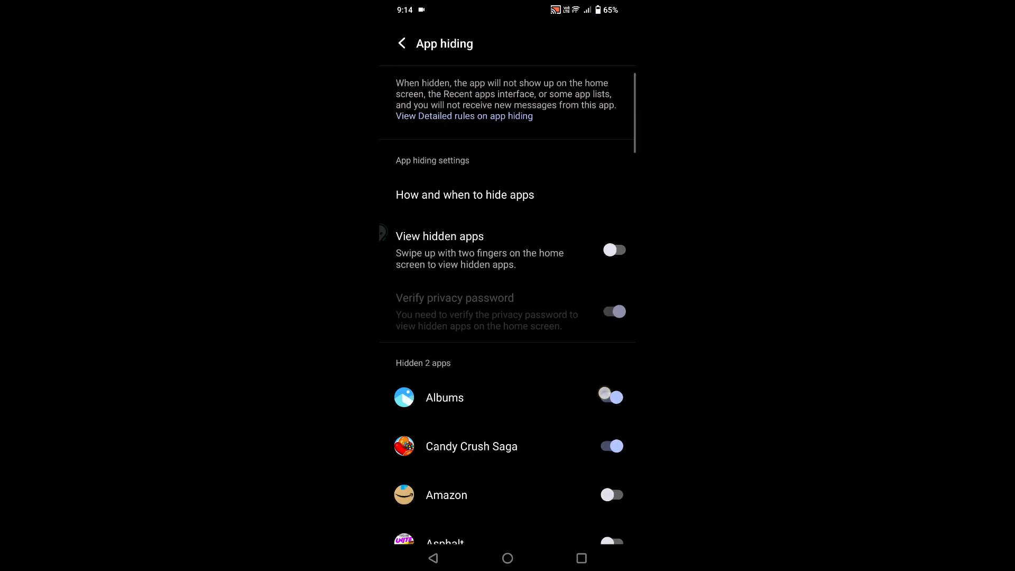
{"action": "left_click", "coordinate": [508, 557]}
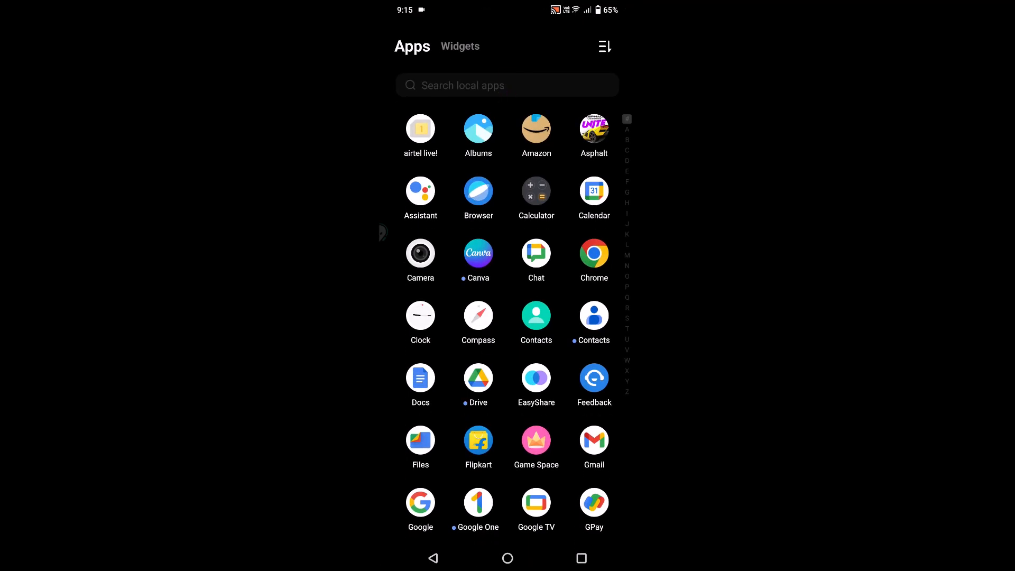
Search the app drawer for 'al' to see Albums listed, then pull down quick settings.
{"action": "type", "text": "al"}
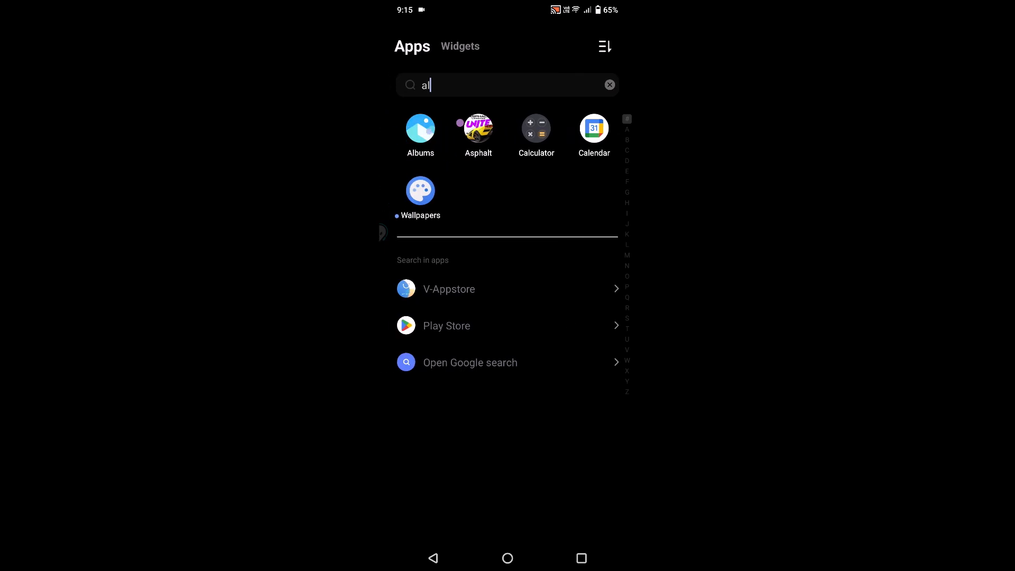
{"action": "left_click", "coordinate": [507, 557]}
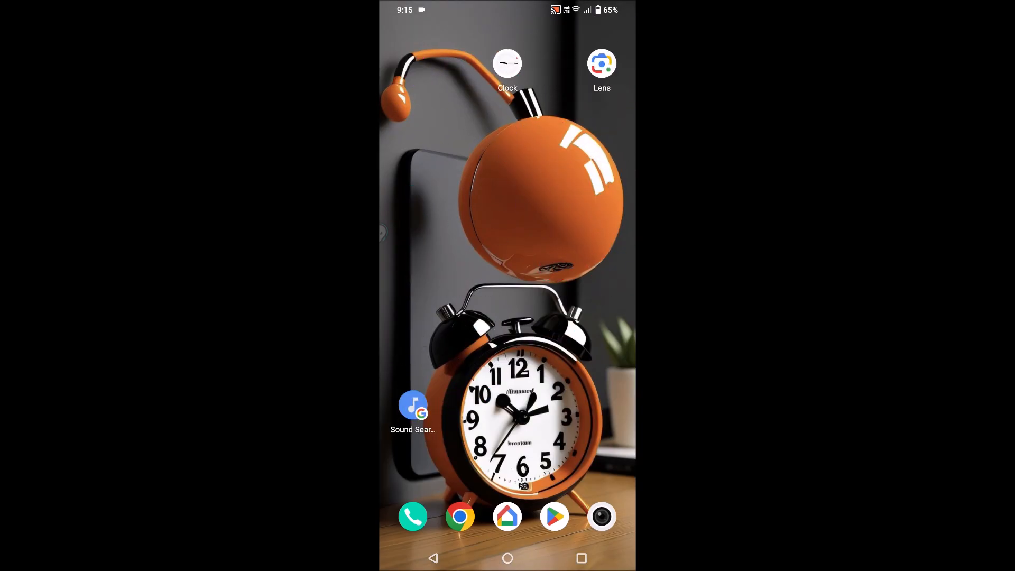
{"action": "scroll", "scroll_direction": "down", "scroll_amount": 3}
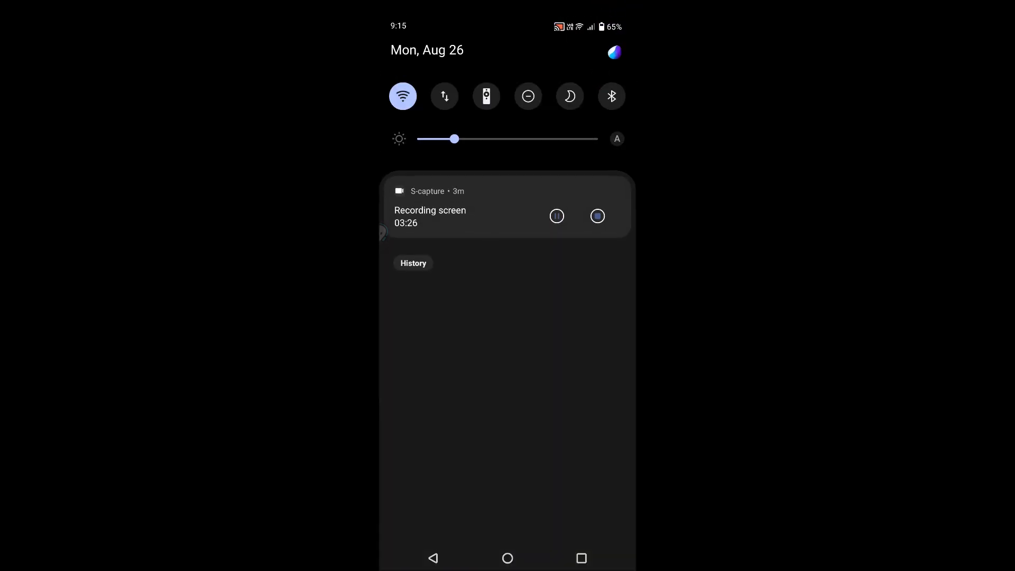
{"action": "scroll", "scroll_direction": "down", "scroll_amount": 3}
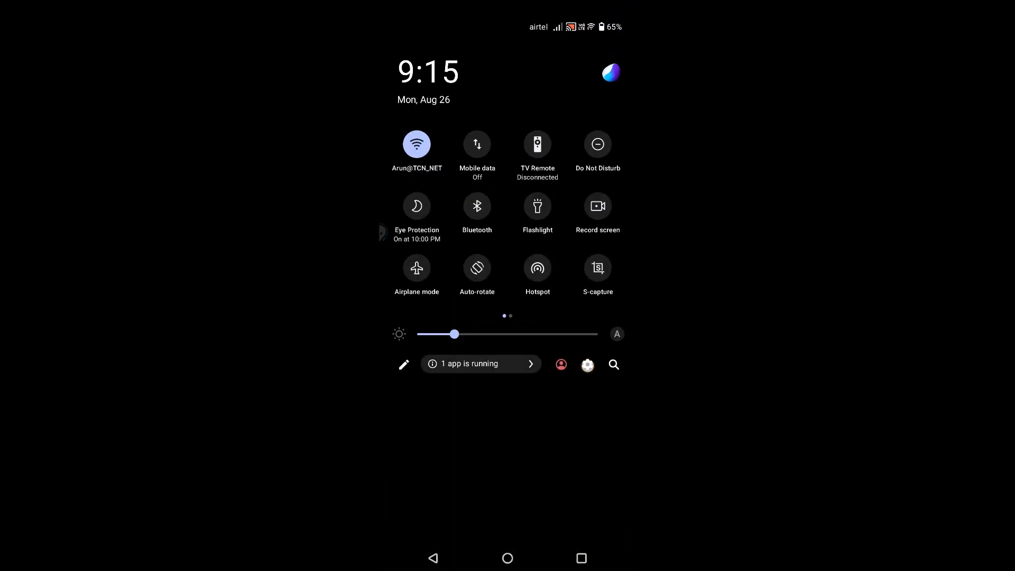
Search Settings for 'hiding apps', find no results, and return home.
{"action": "left_click", "coordinate": [586, 365]}
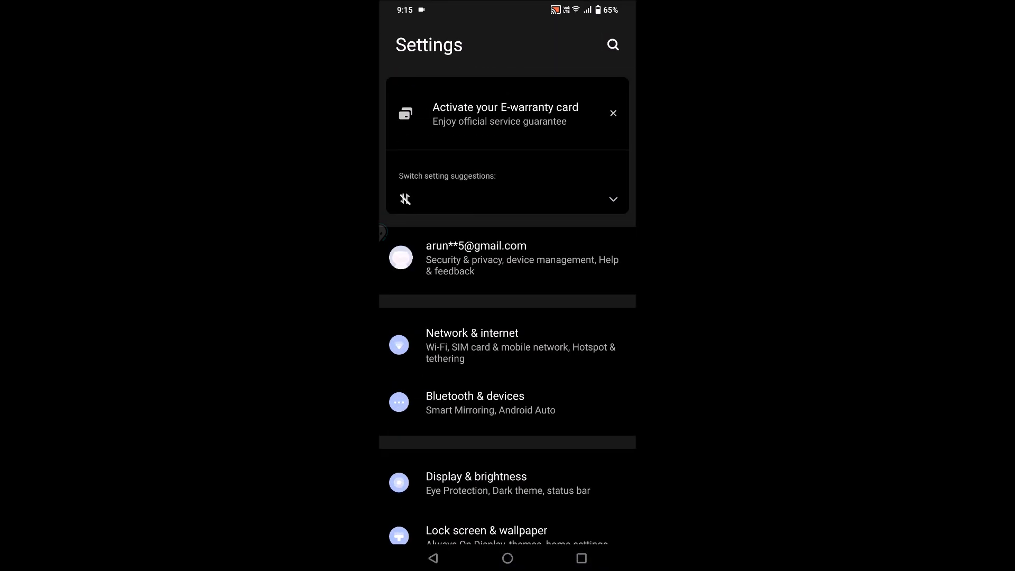
{"action": "type", "text": "hiding"}
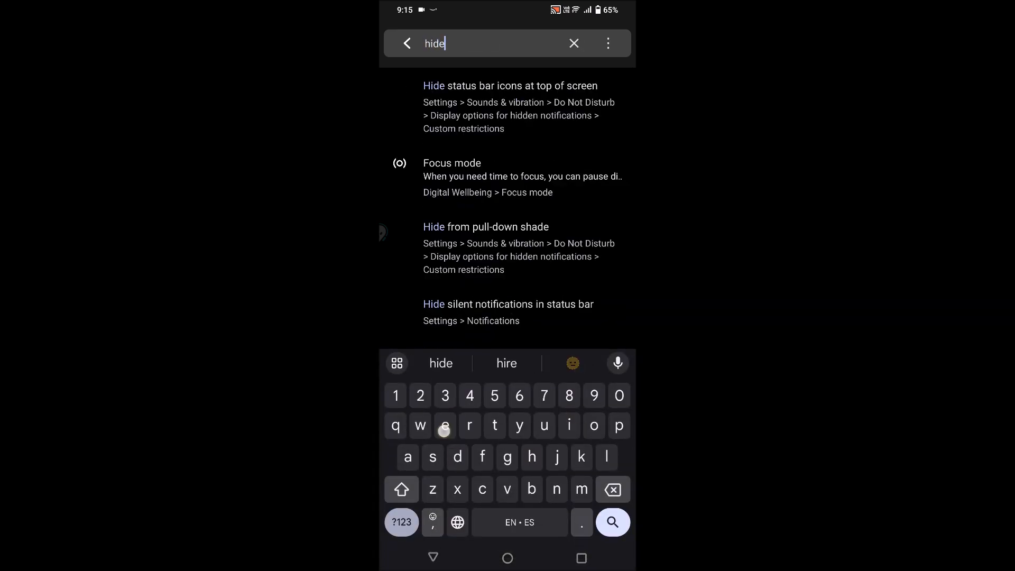
{"action": "type", "text": "apps"}
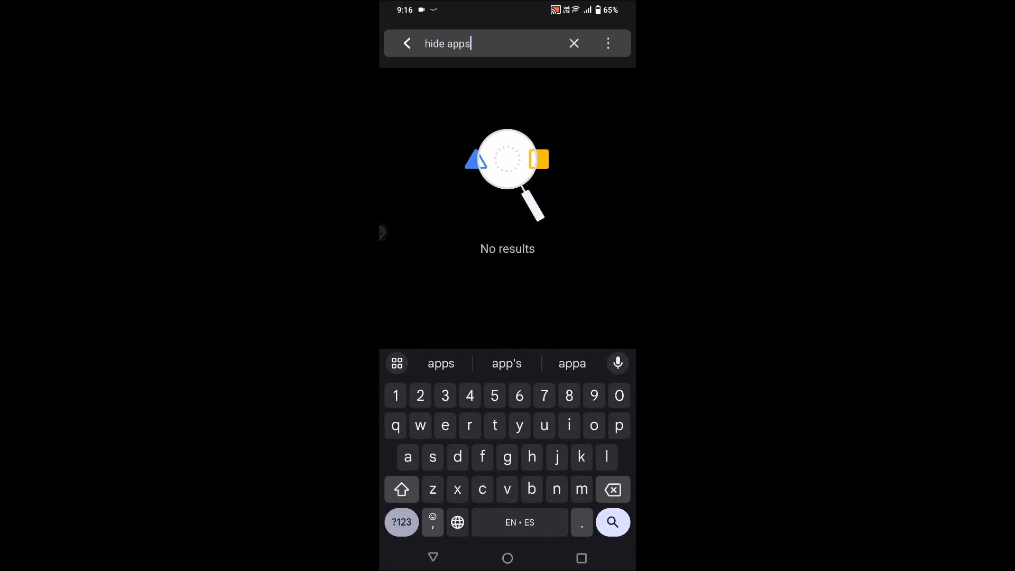
{"action": "left_click", "coordinate": [506, 557]}
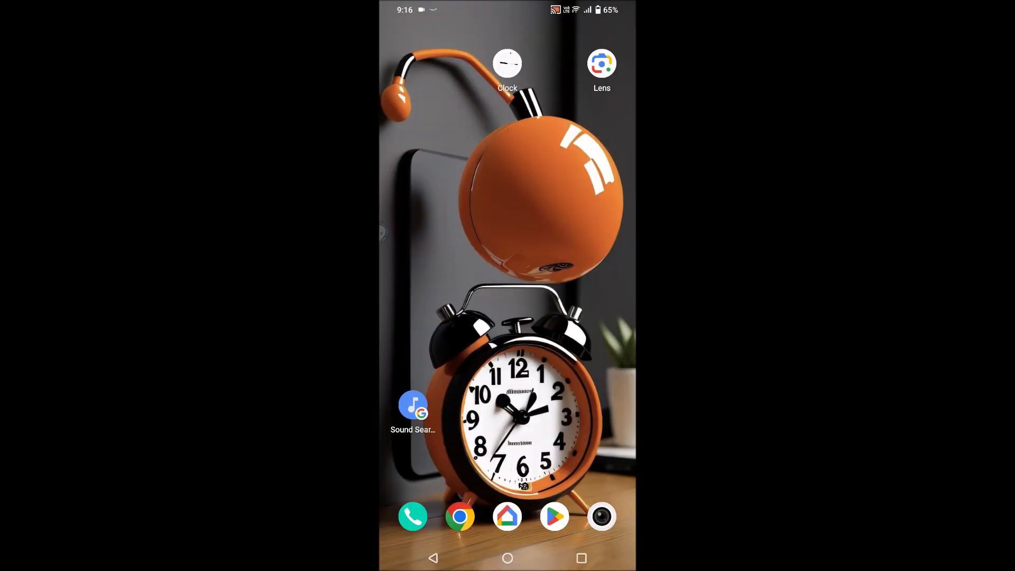